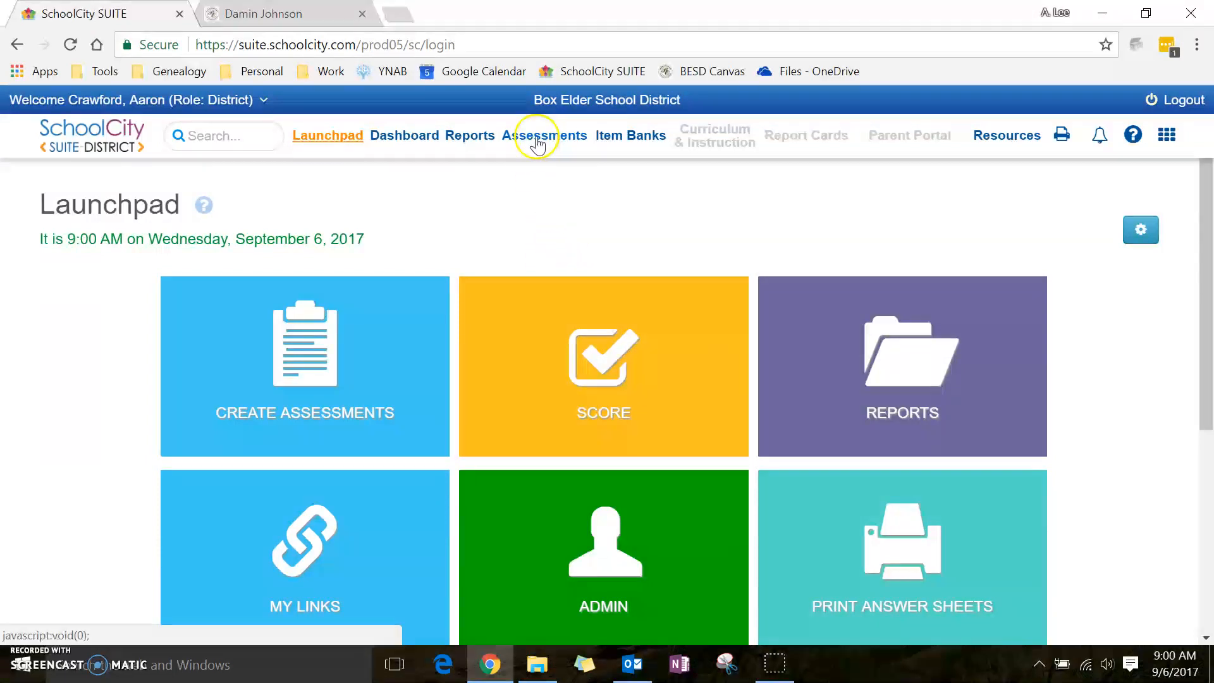
Show the district's assessment list from the Launchpad navigation bar
click(538, 135)
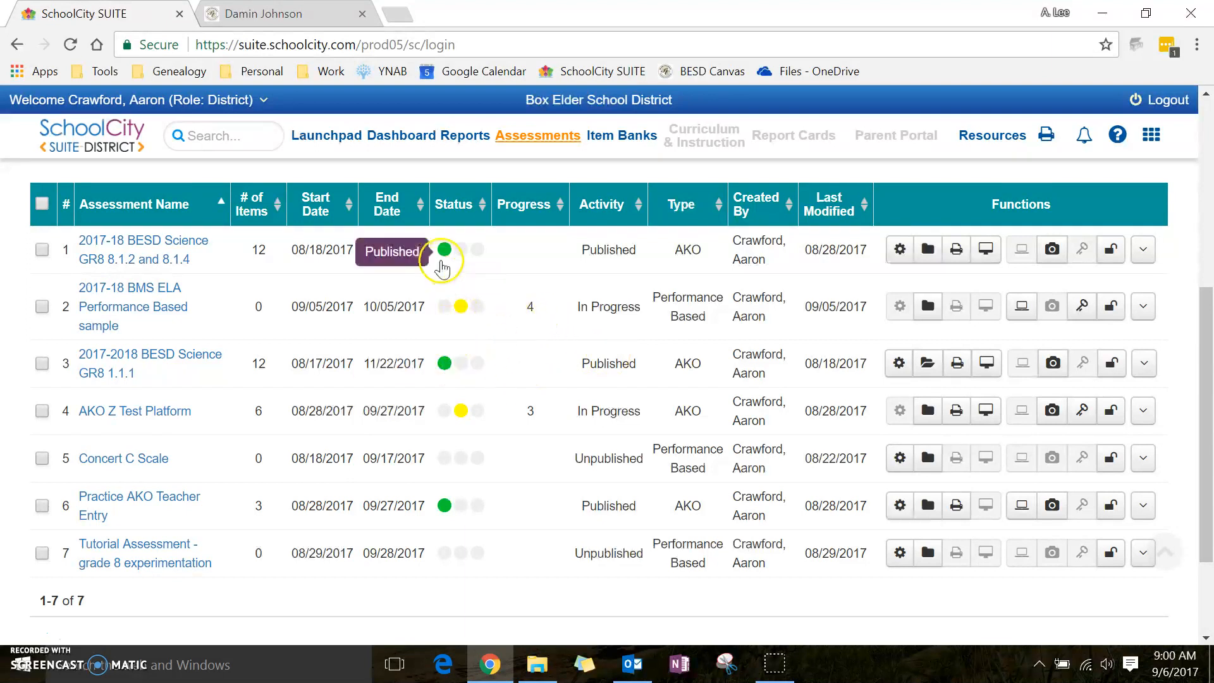
mouse_move(462, 410)
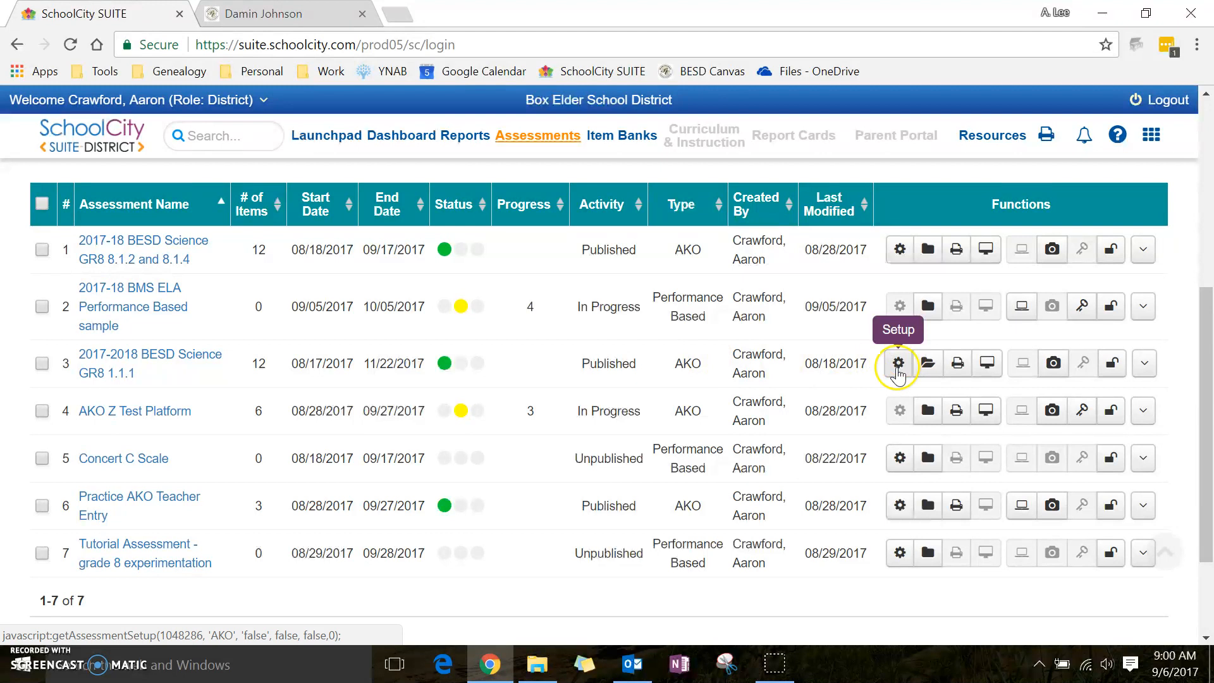
mouse_move(926, 363)
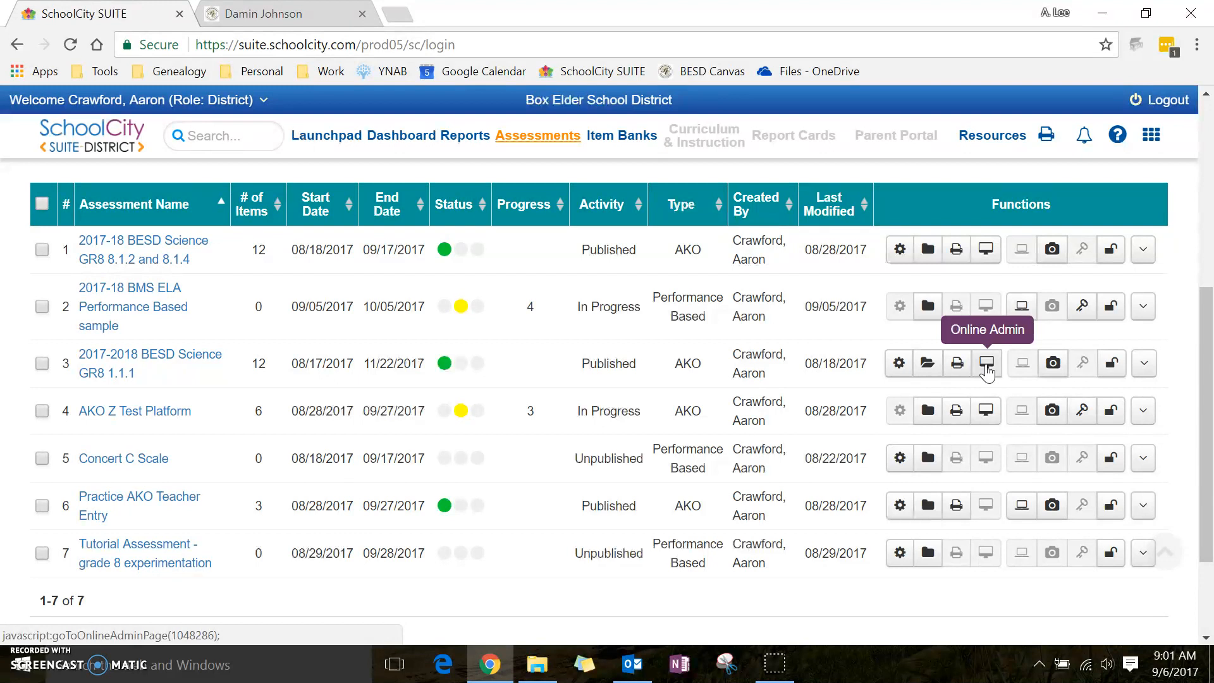
Open Online Admin for 2017-2018 BESD Science GR8 1.1.1 and load the test school's five-student roster
click(987, 362)
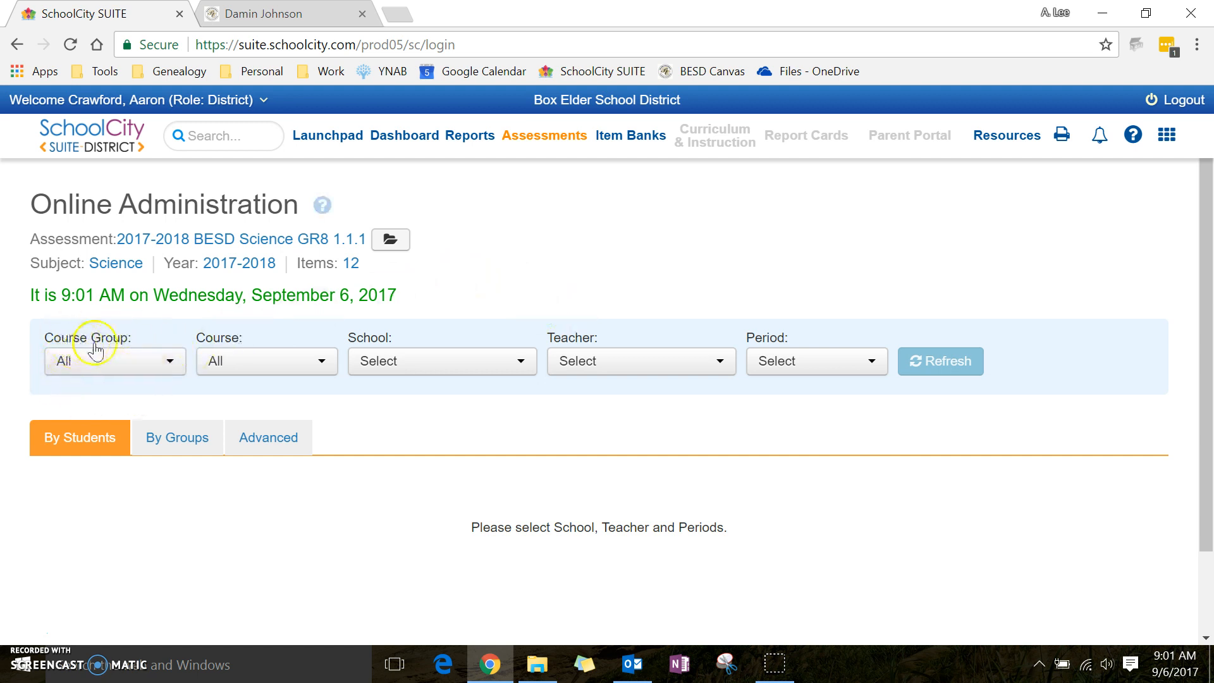
click(114, 362)
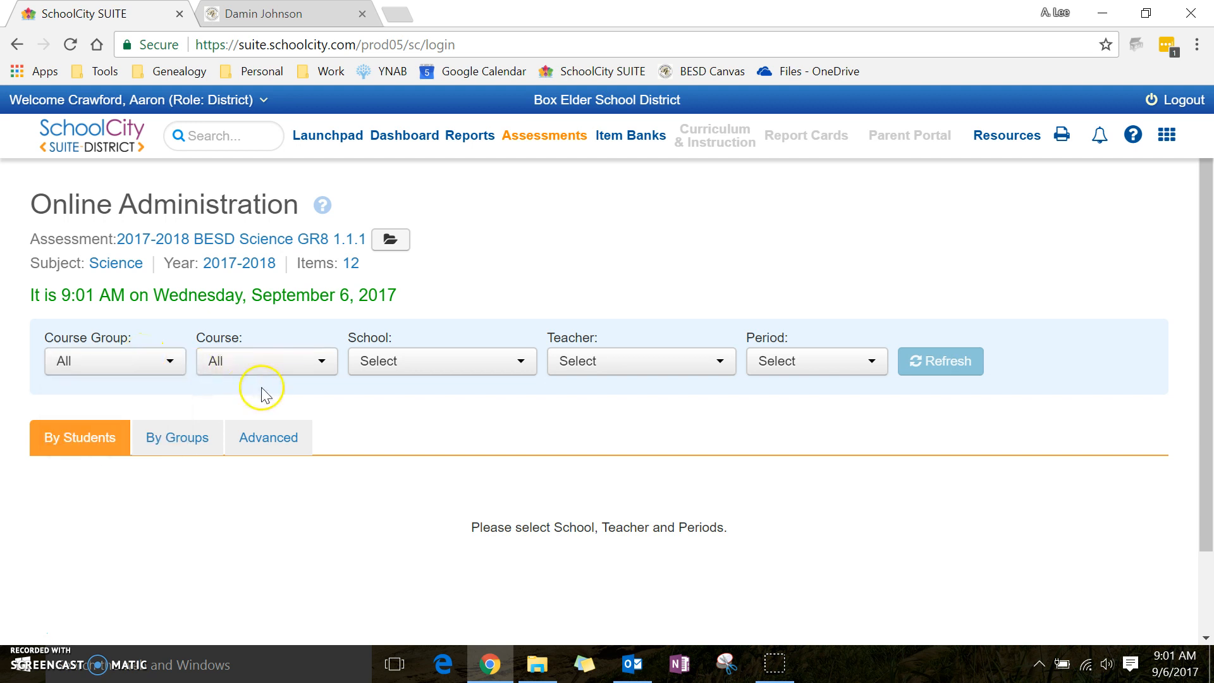
mouse_move(310, 410)
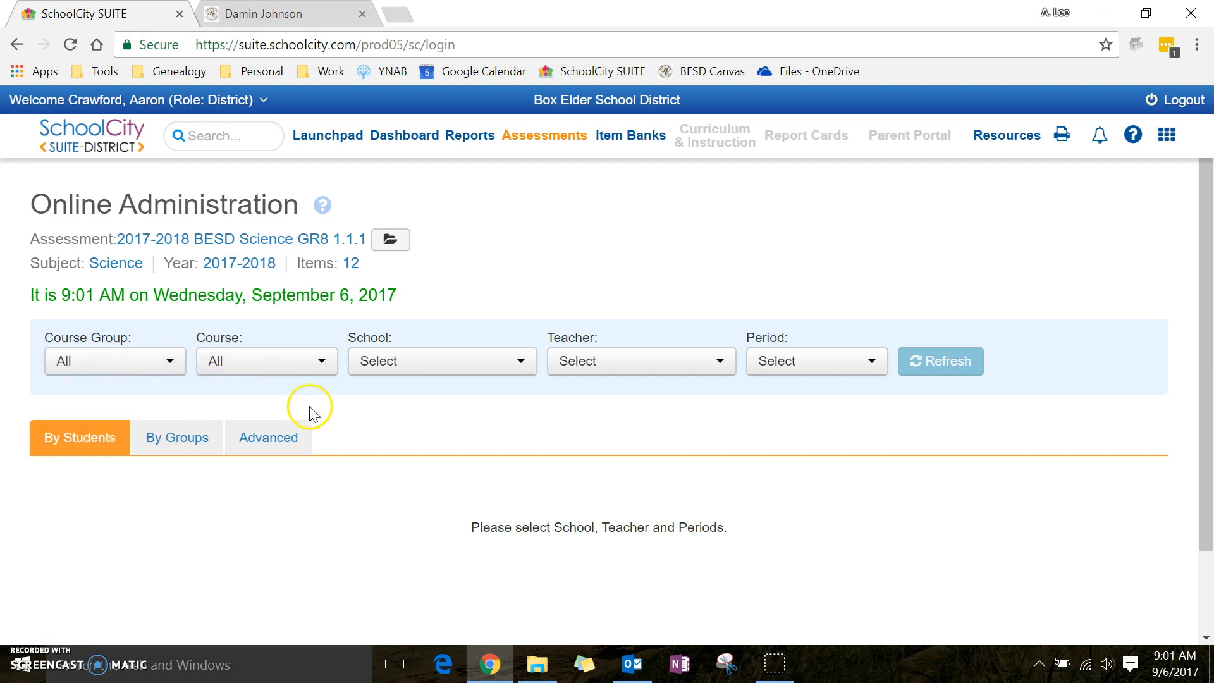
mouse_move(456, 361)
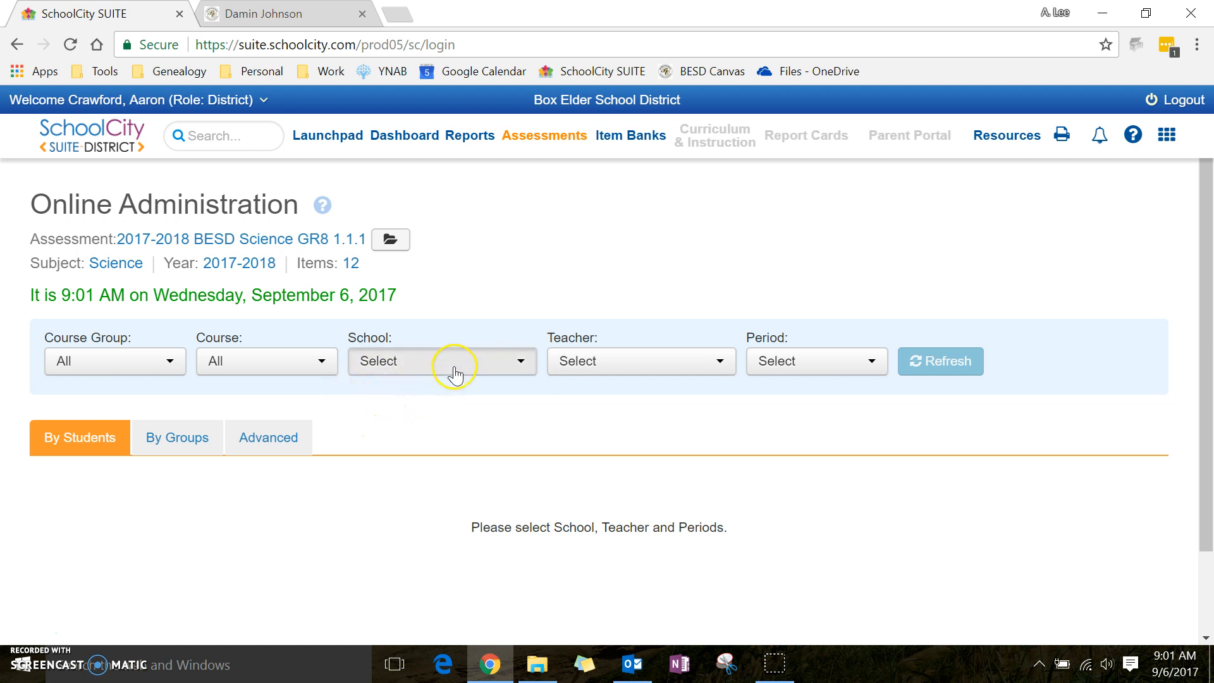
click(442, 361)
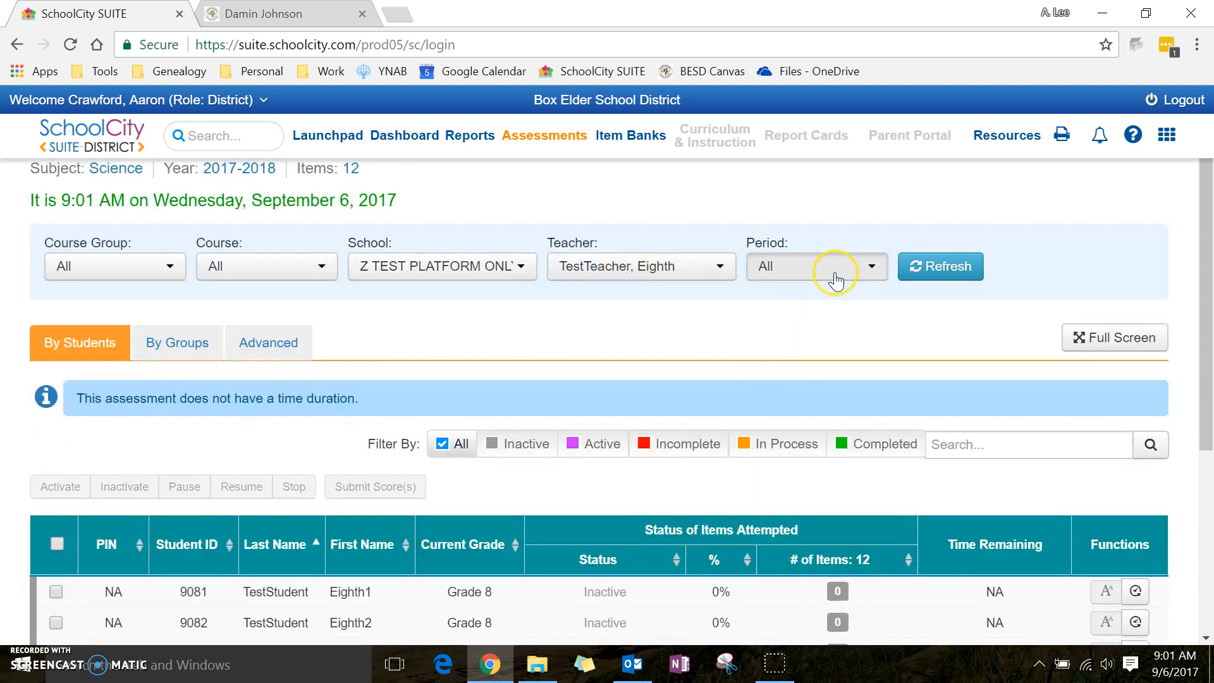
click(814, 267)
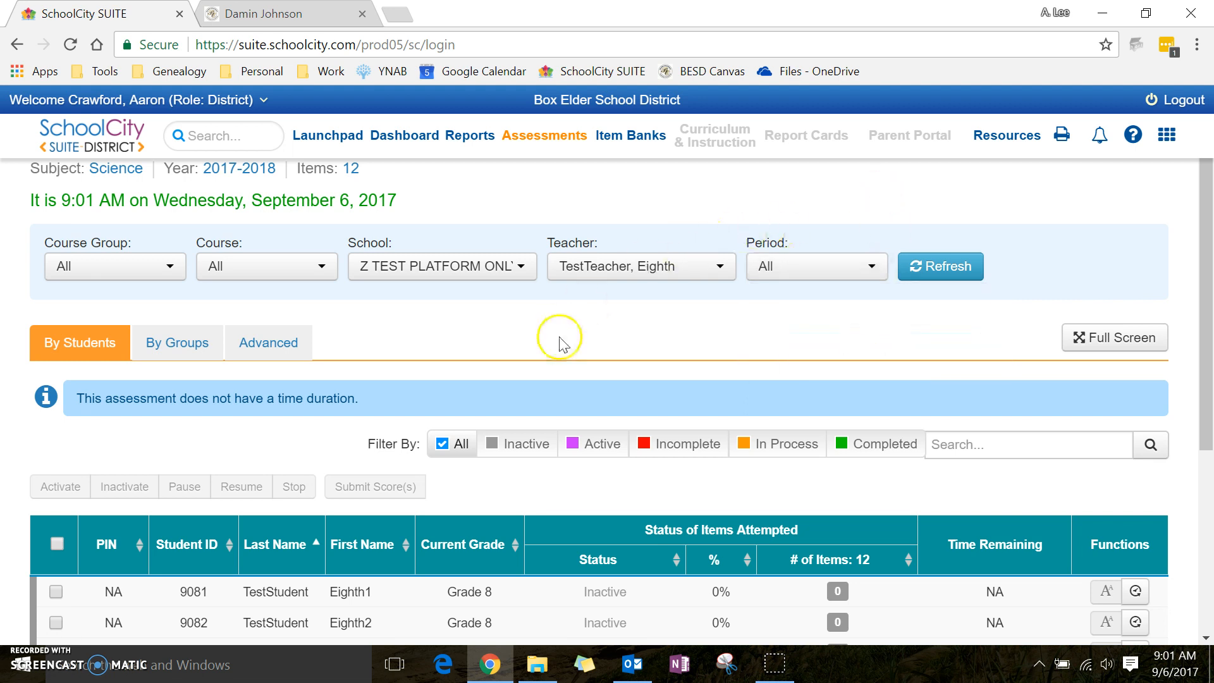
mouse_move(589, 303)
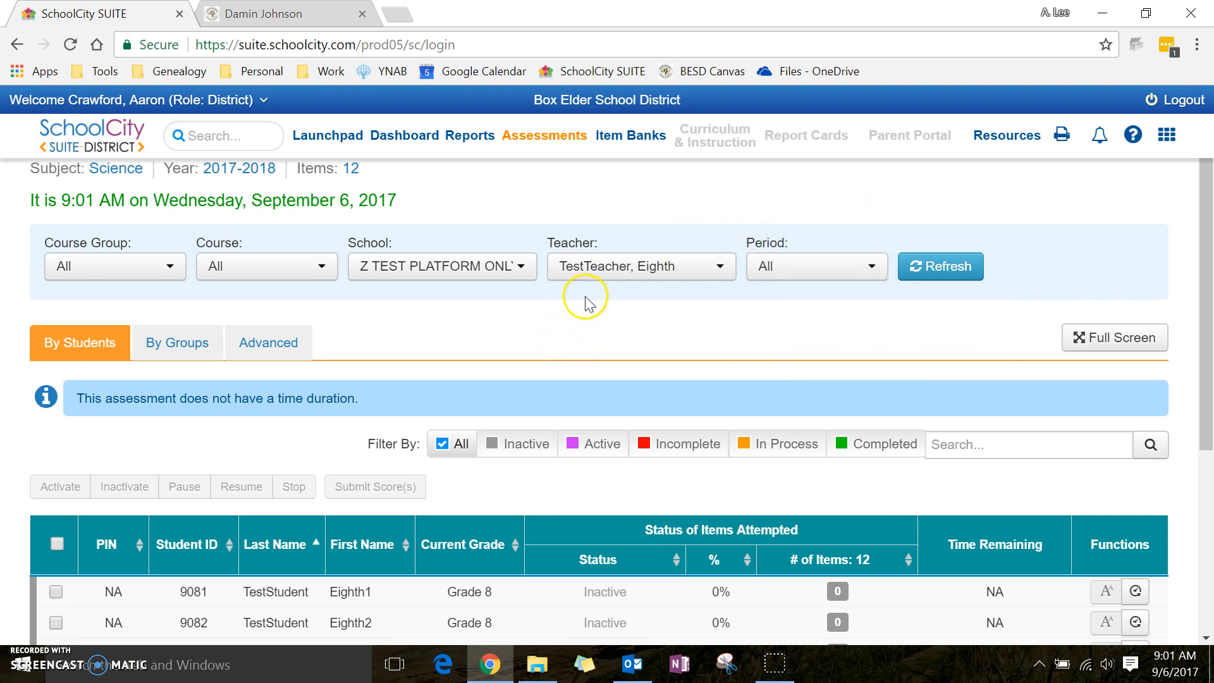
mouse_move(432, 344)
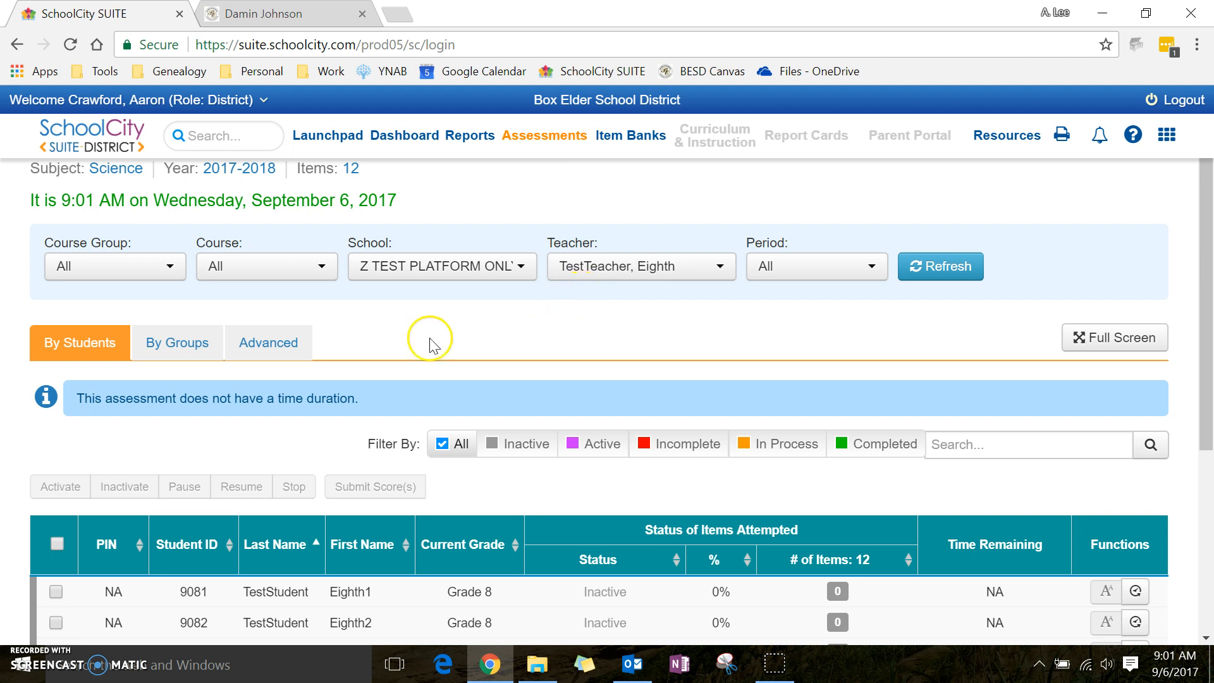
scroll(down, 3)
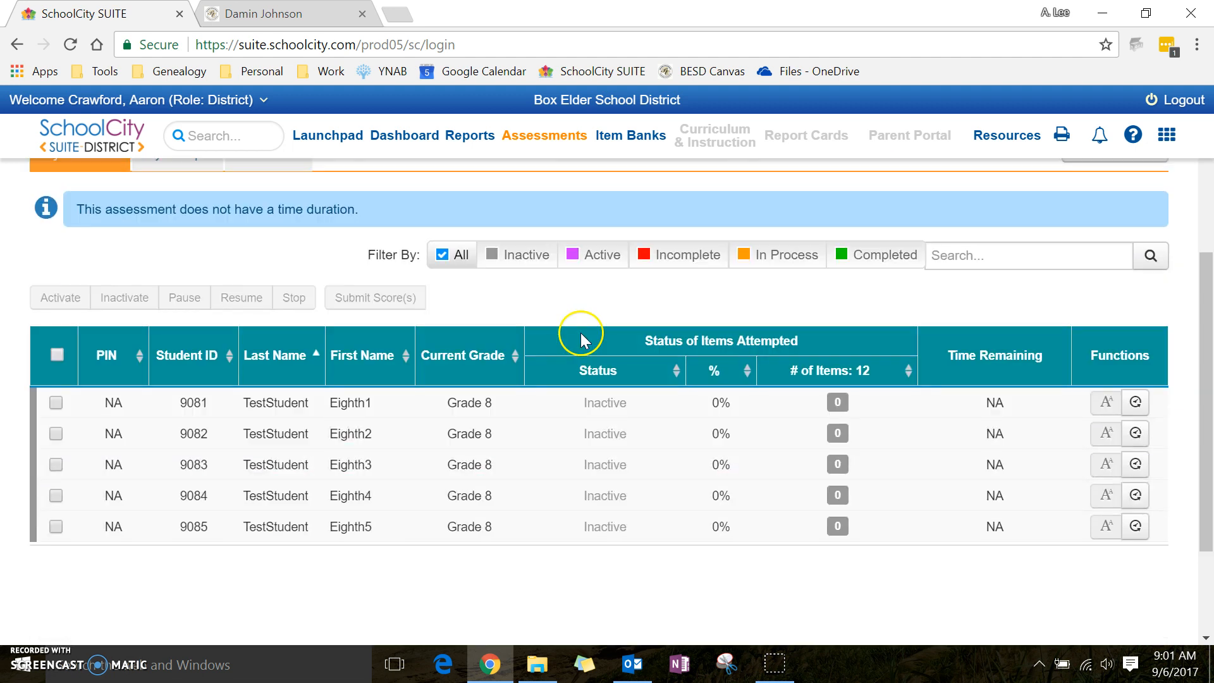
mouse_move(790, 423)
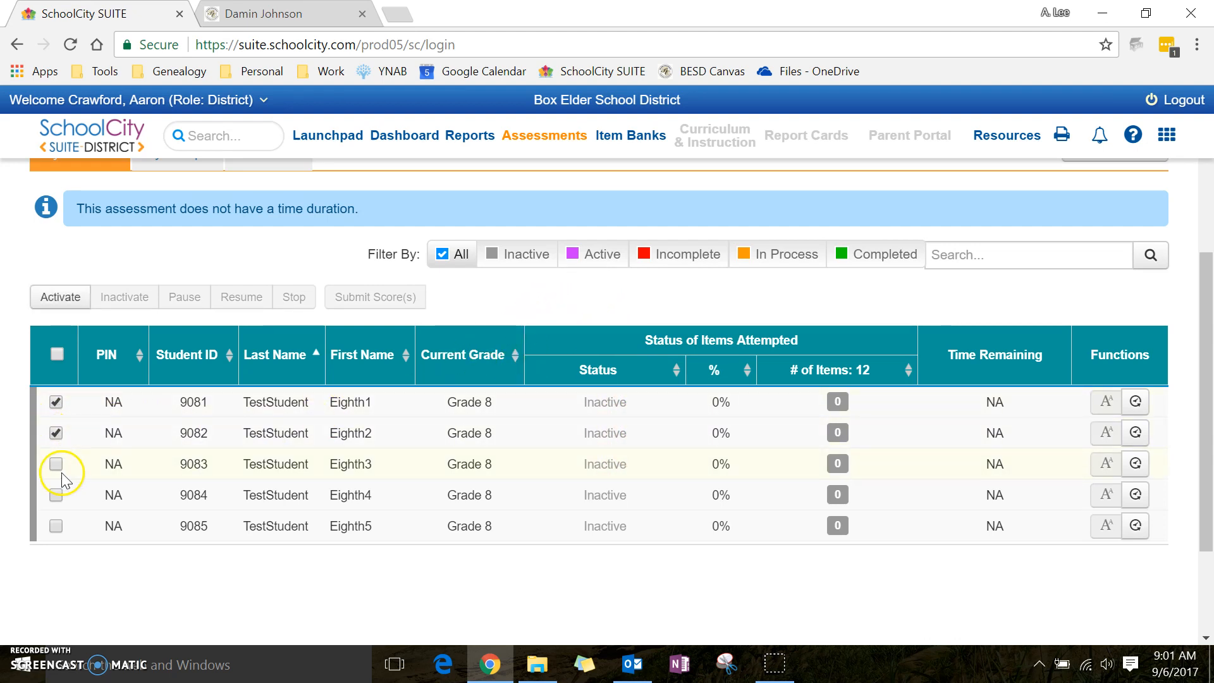
mouse_move(55, 492)
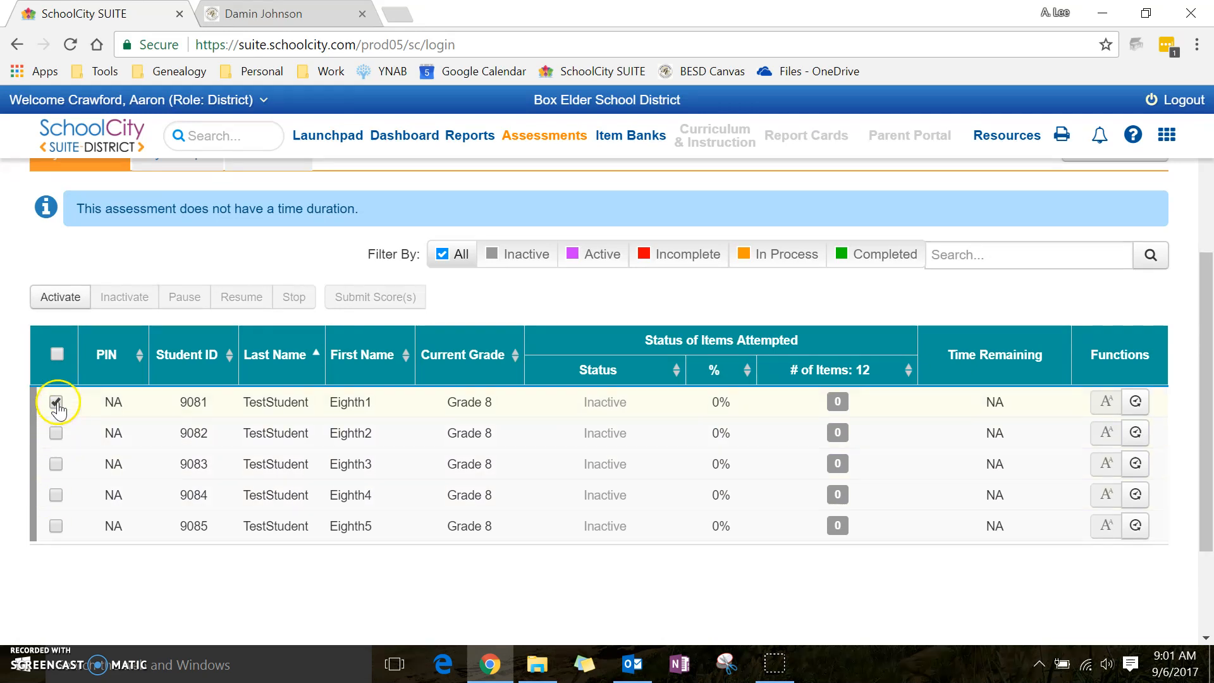
Clear the single selection and check the header box to select all five students
click(55, 403)
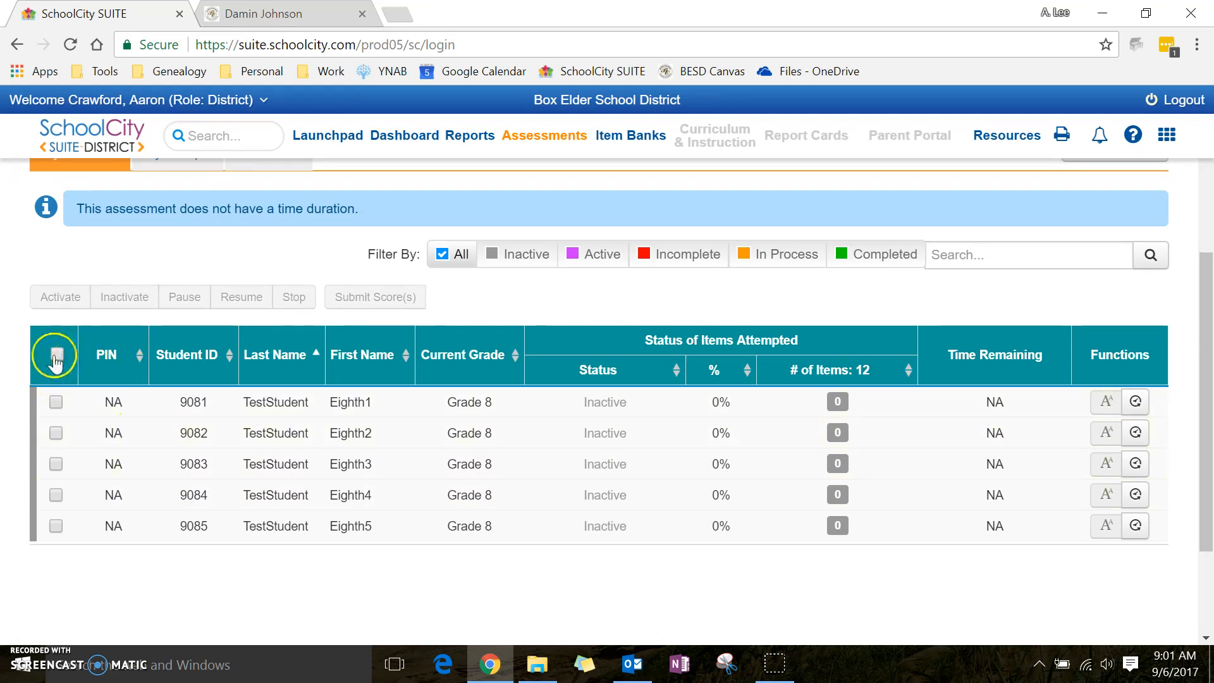
click(55, 355)
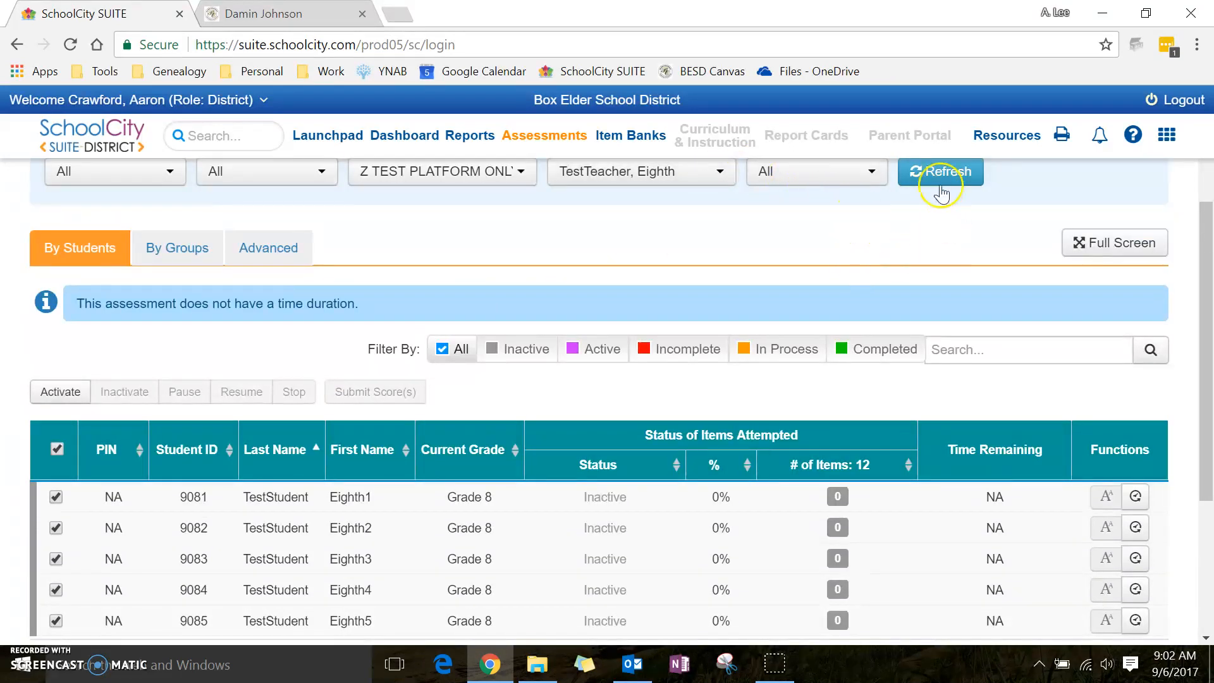
scroll(down, 3)
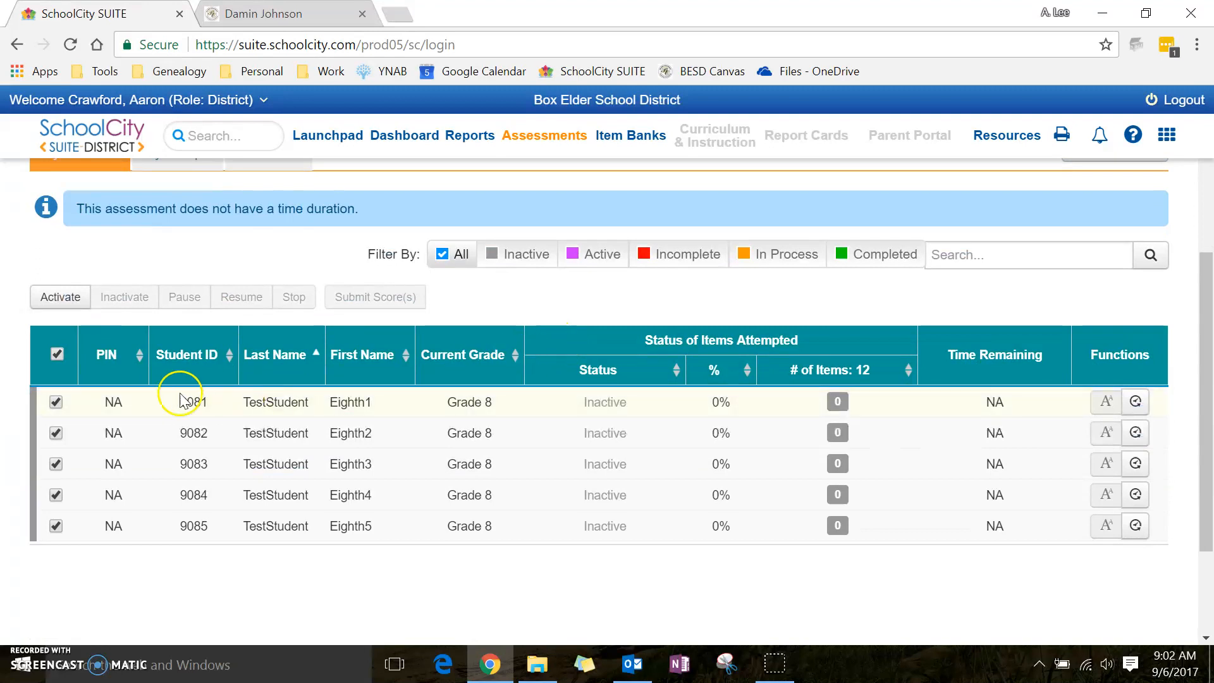
mouse_move(441, 402)
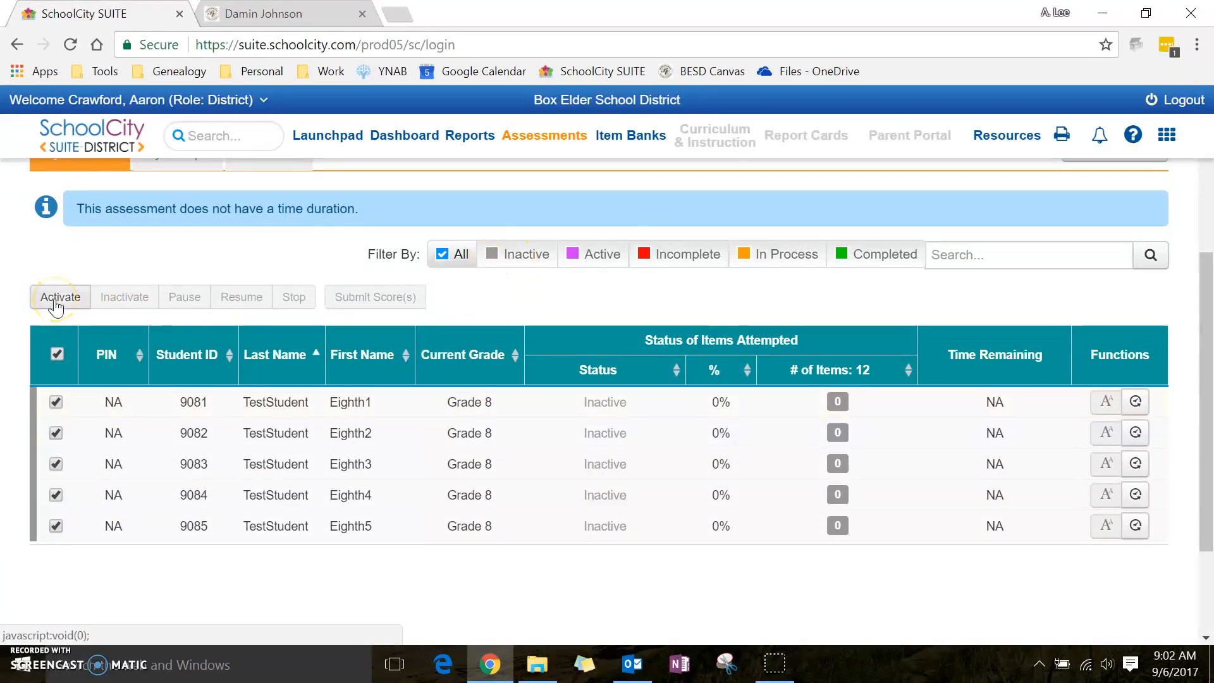
Activate the five selected students and confirm the '5 student(s) are activated' message
click(61, 297)
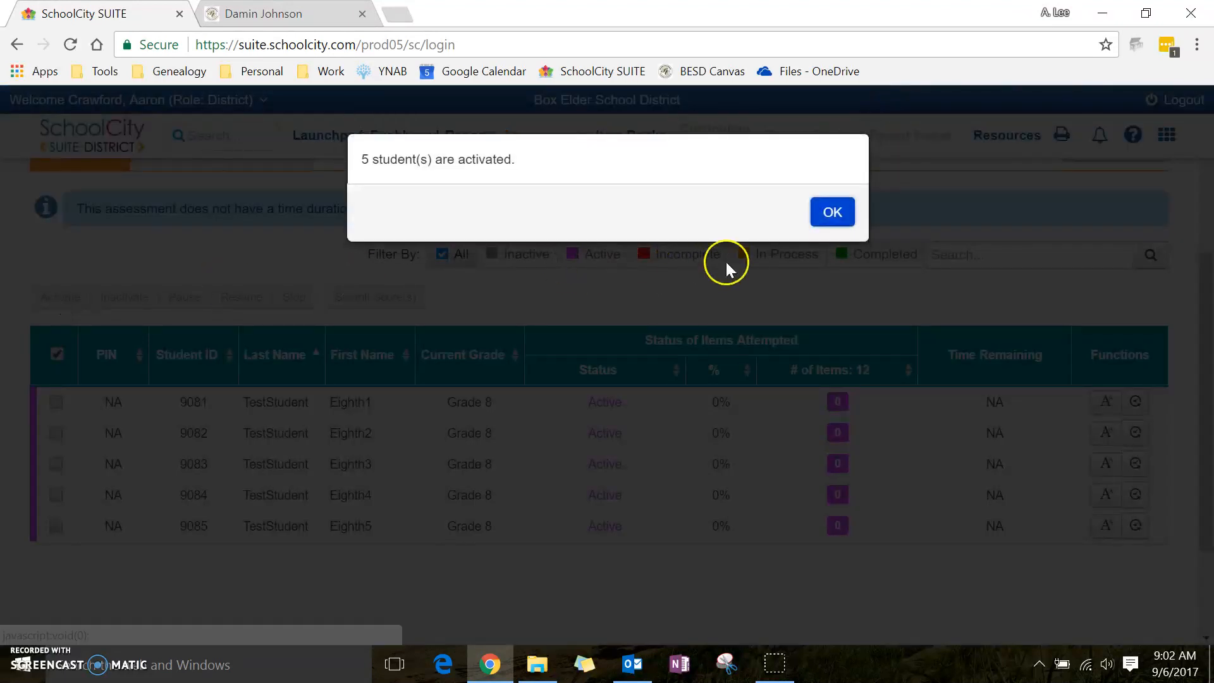
click(832, 212)
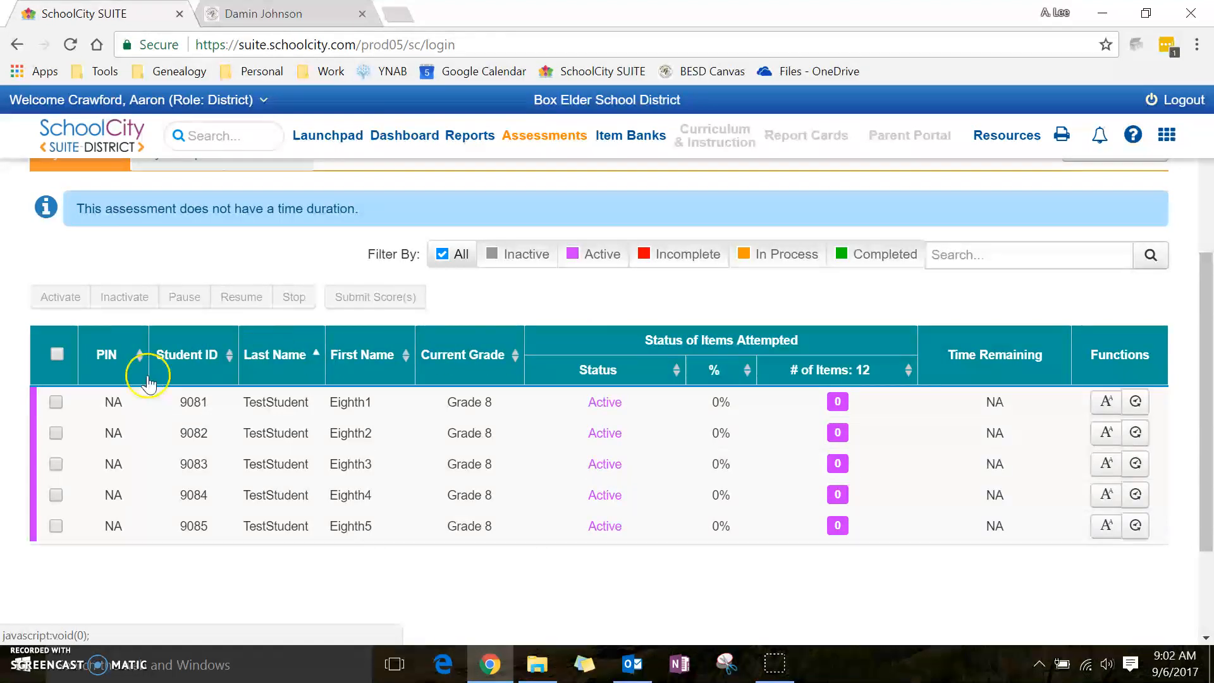
mouse_move(612, 311)
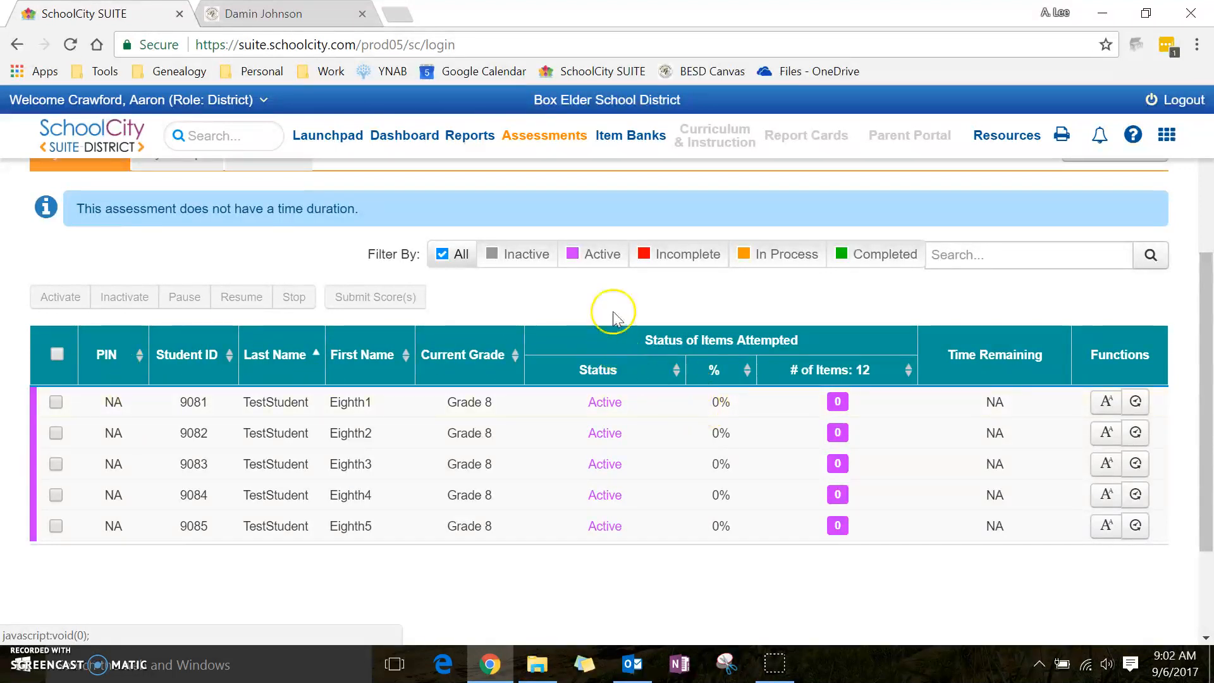
mouse_move(660, 472)
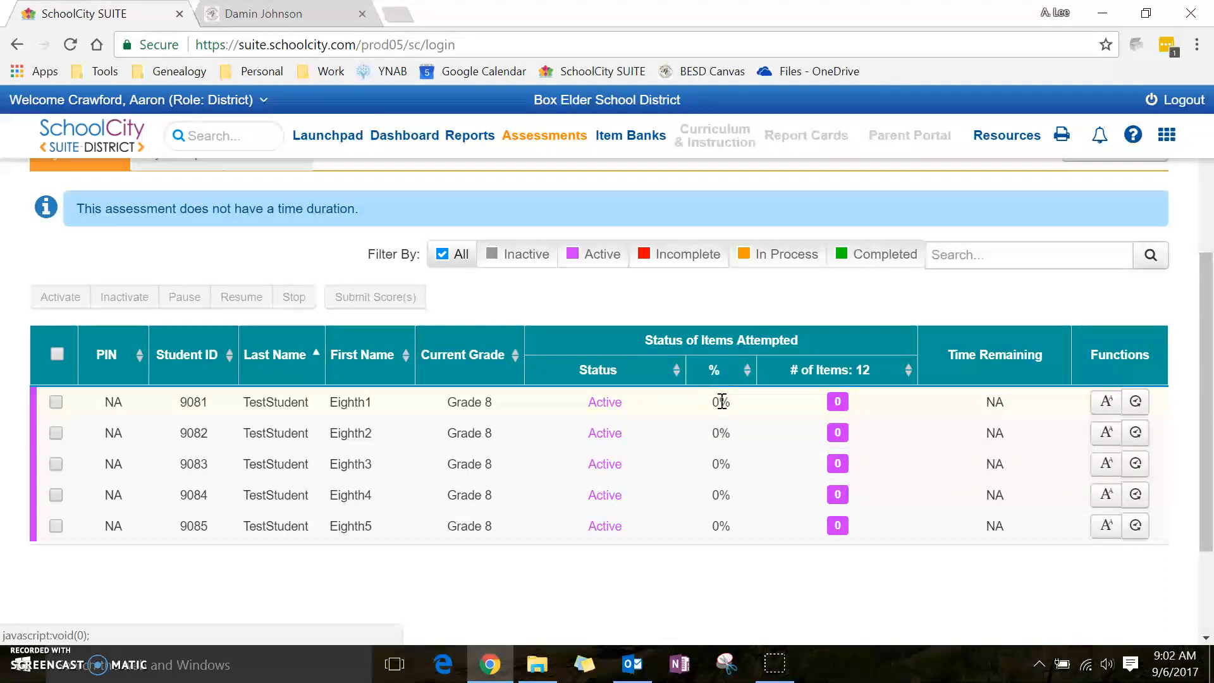
mouse_move(728, 428)
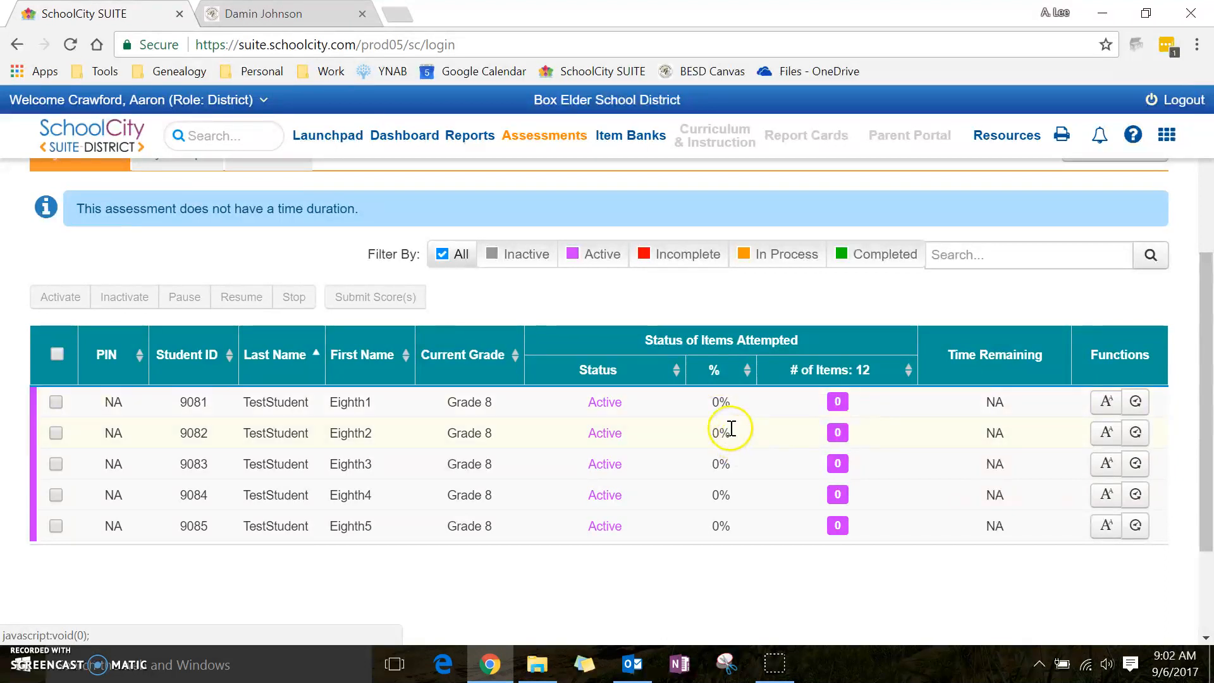
mouse_move(713, 403)
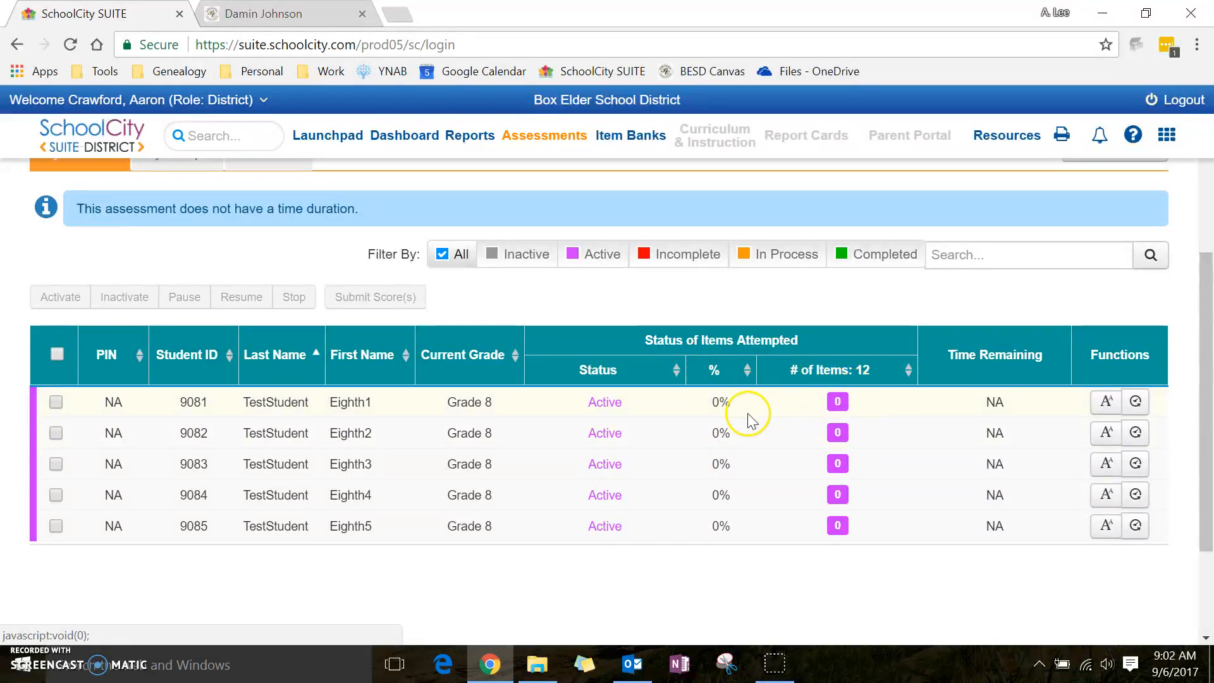
mouse_move(670, 441)
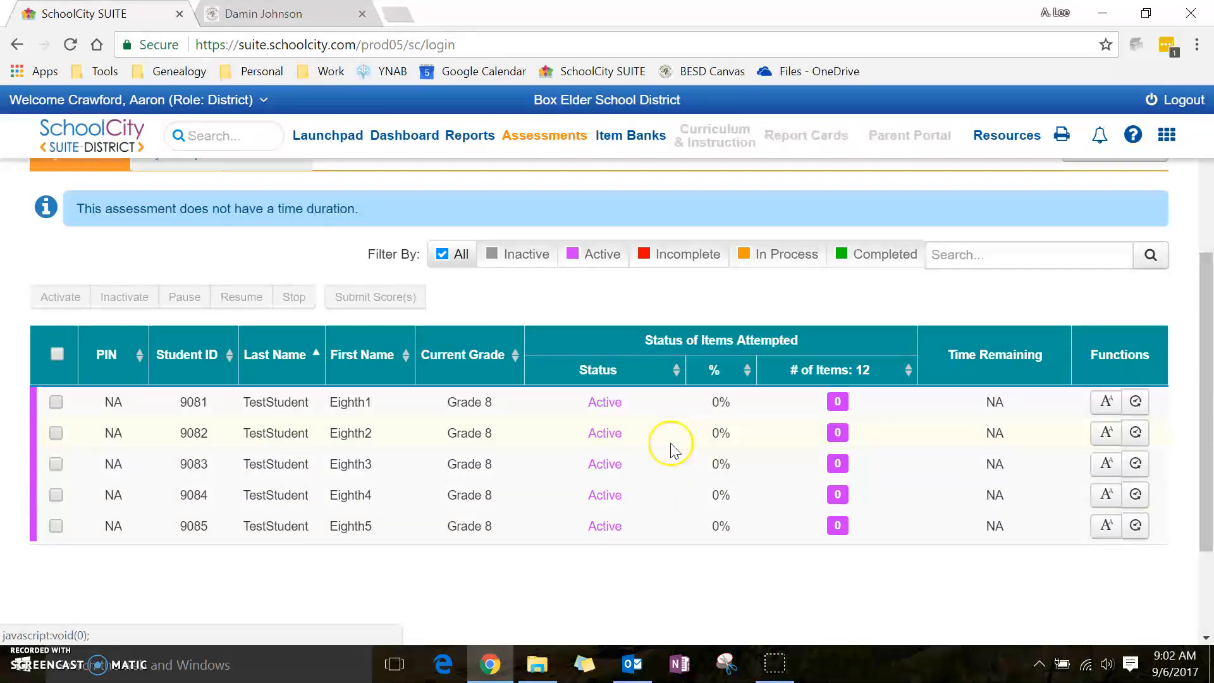
mouse_move(619, 410)
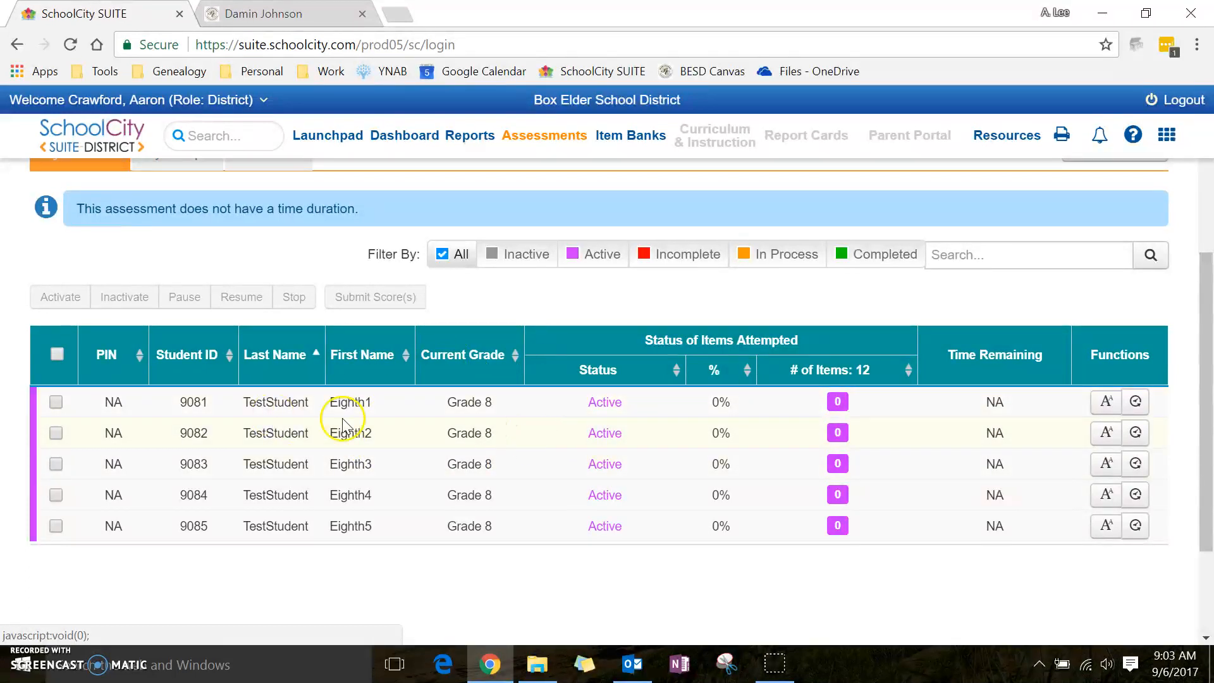
Select only Eighth2, the second student, toggling its checkbox off and back on
click(56, 433)
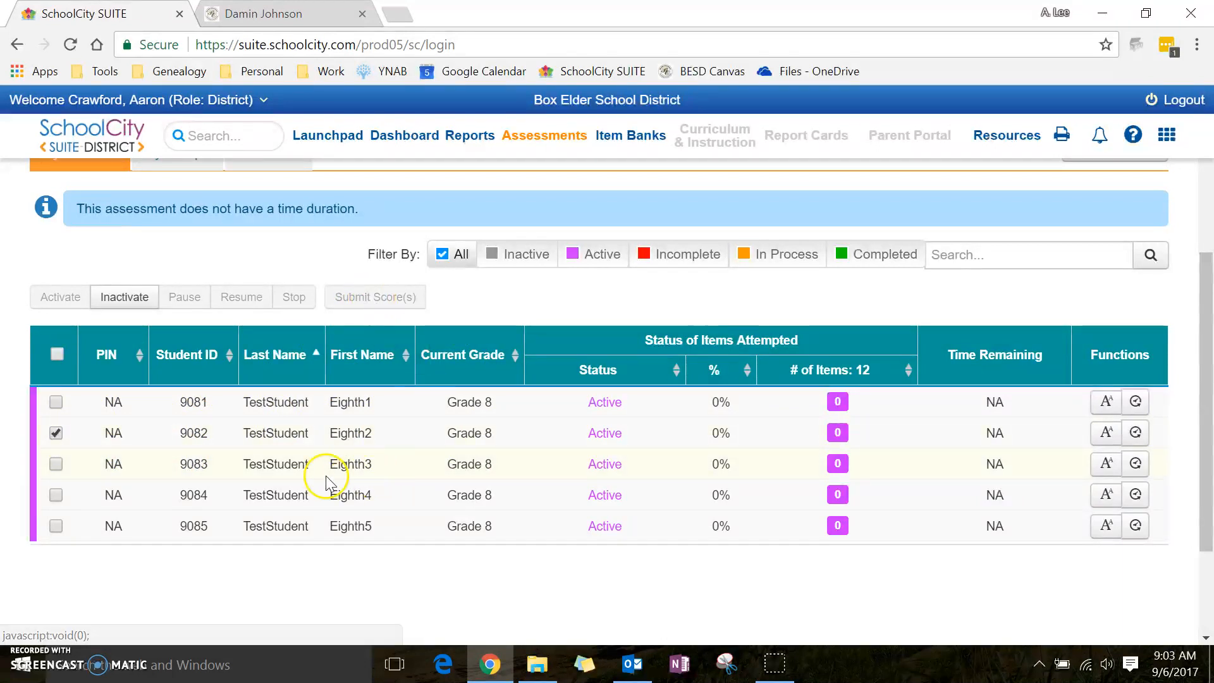
click(55, 432)
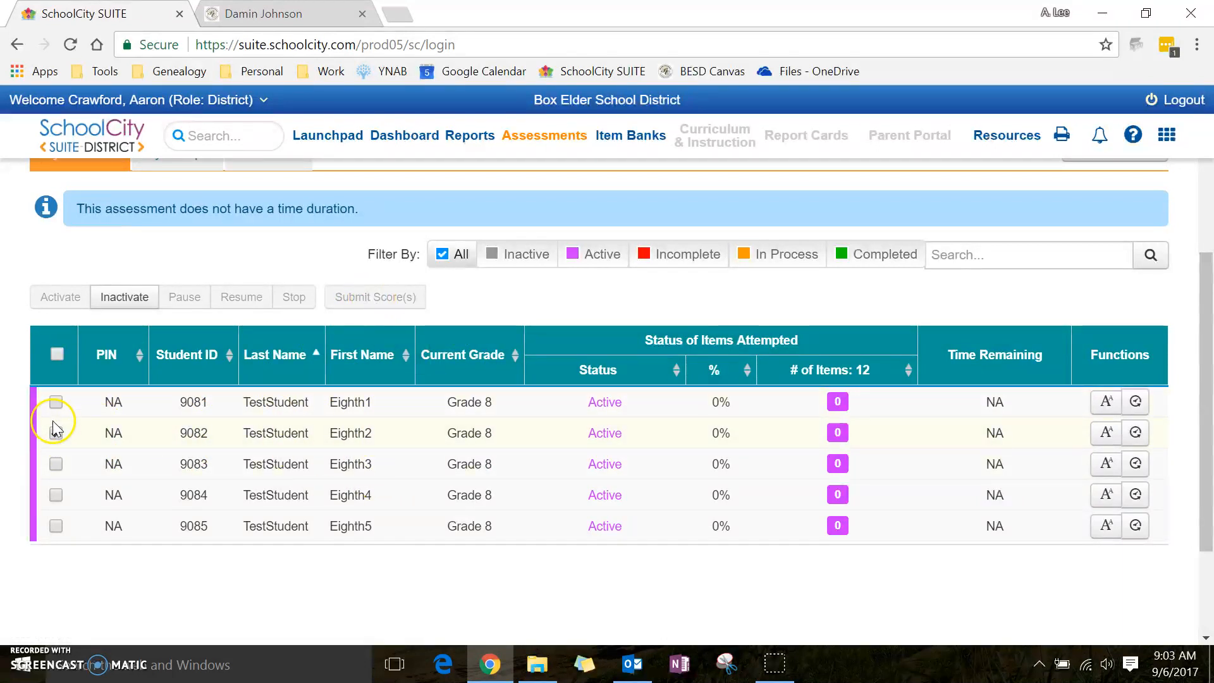
click(55, 432)
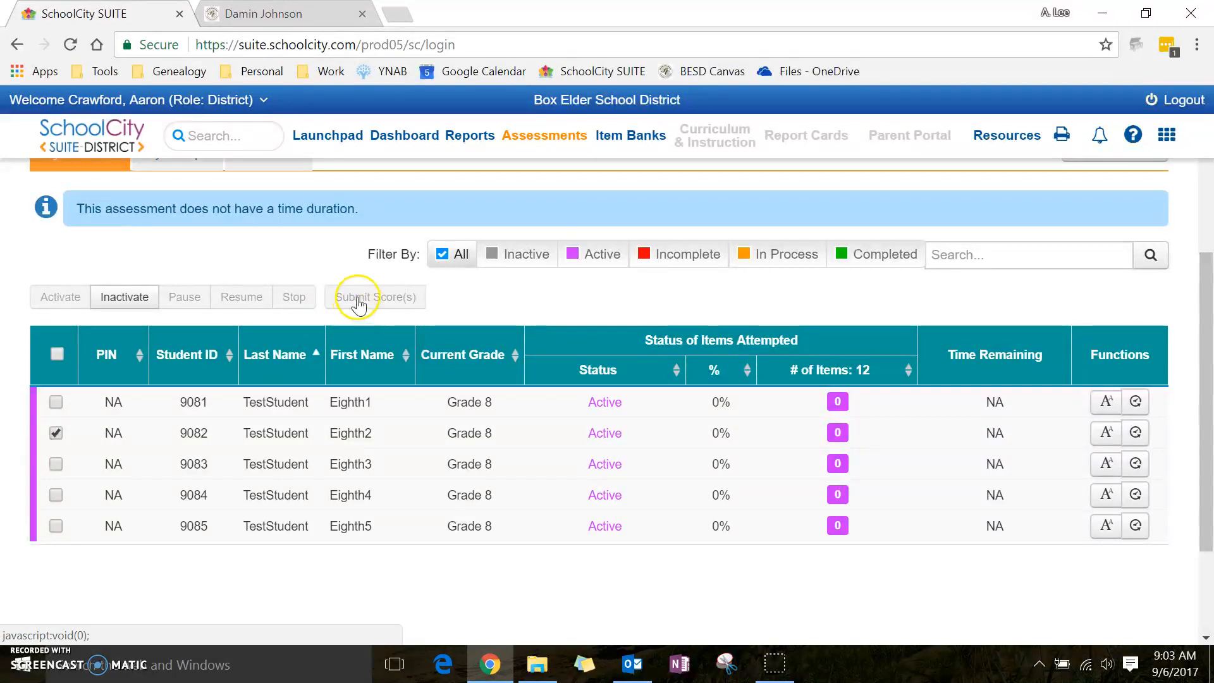
mouse_move(340, 331)
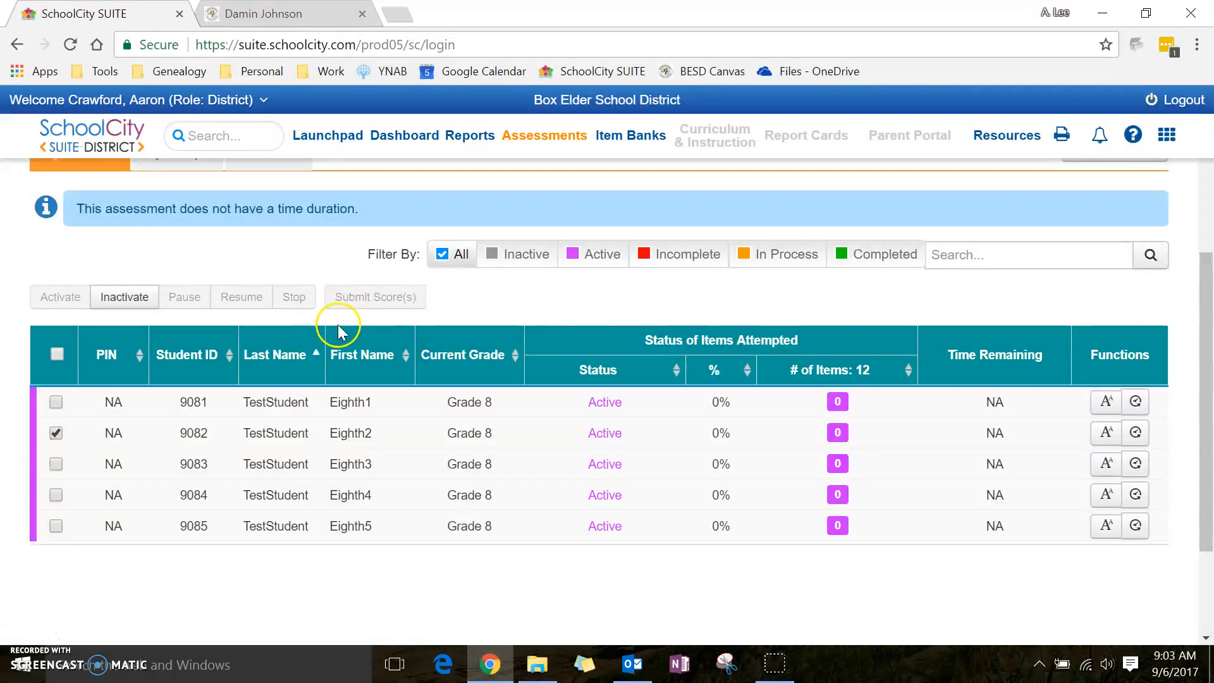